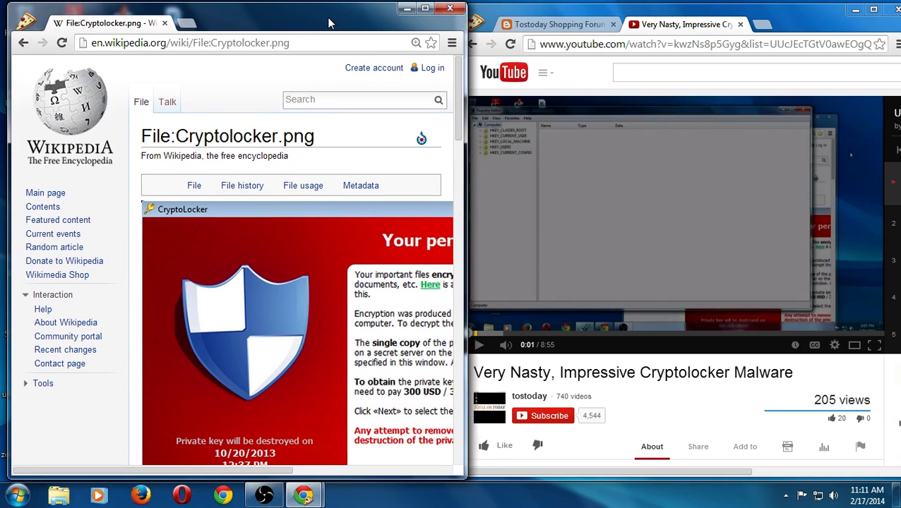
pyautogui.moveTo(773, 21)
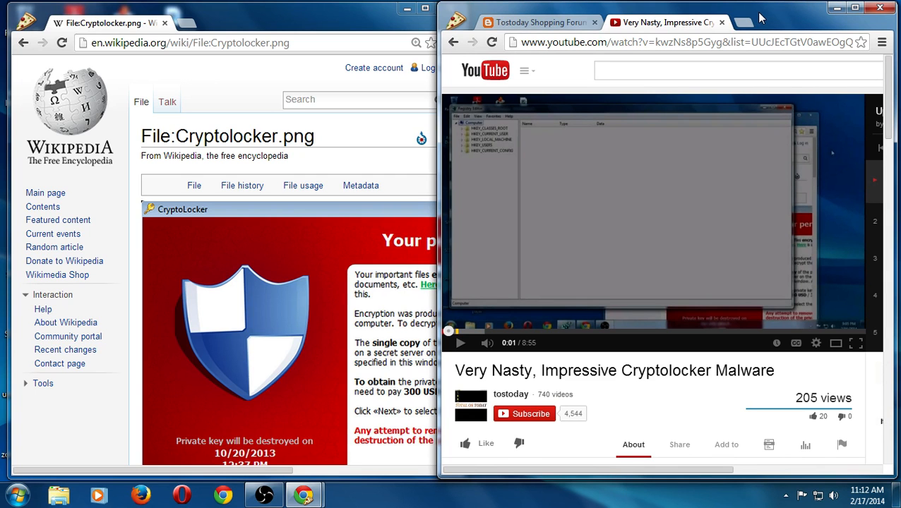
pyautogui.moveTo(896, 138)
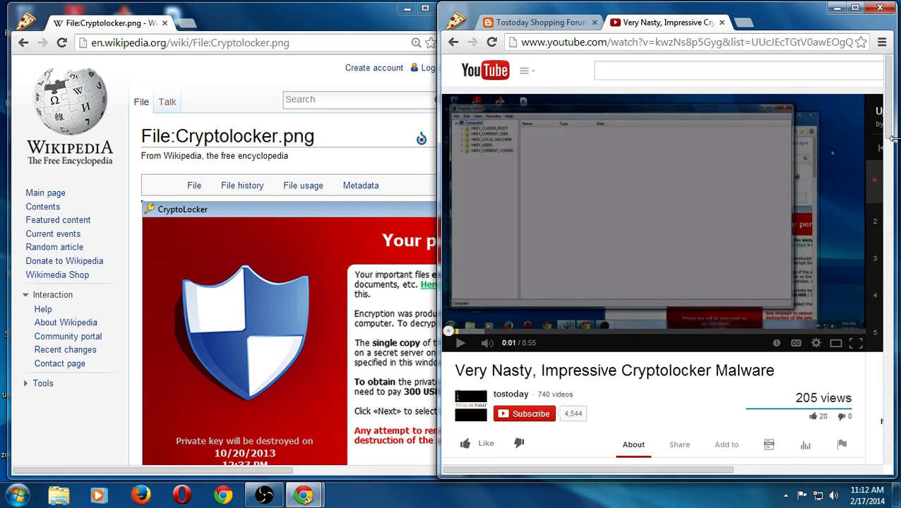
# Scroll into the Cryptolocker video's comments, showing replies about Linux and backups.
pyautogui.scroll(-3)
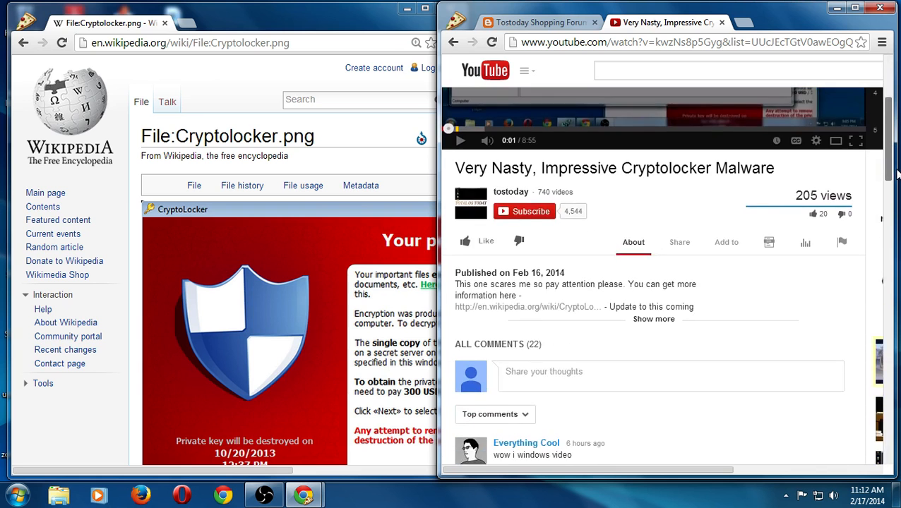
pyautogui.scroll(-3)
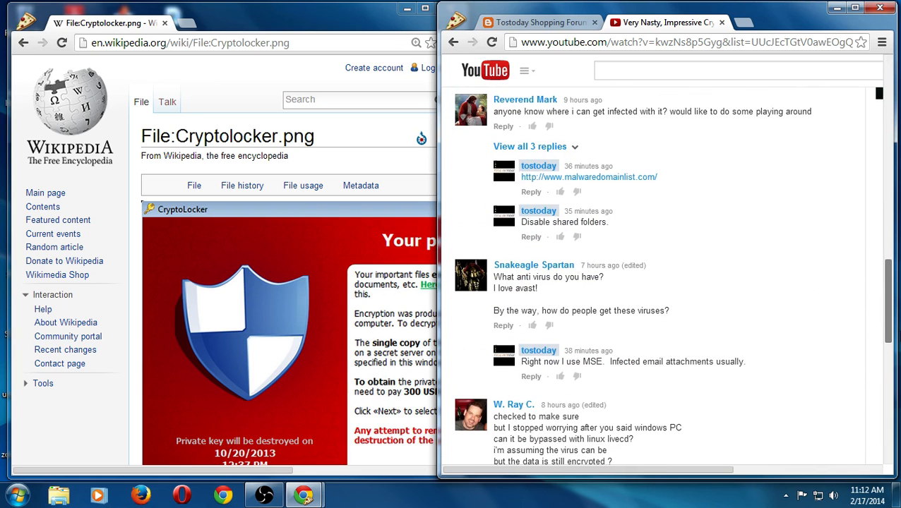
pyautogui.scroll(-3)
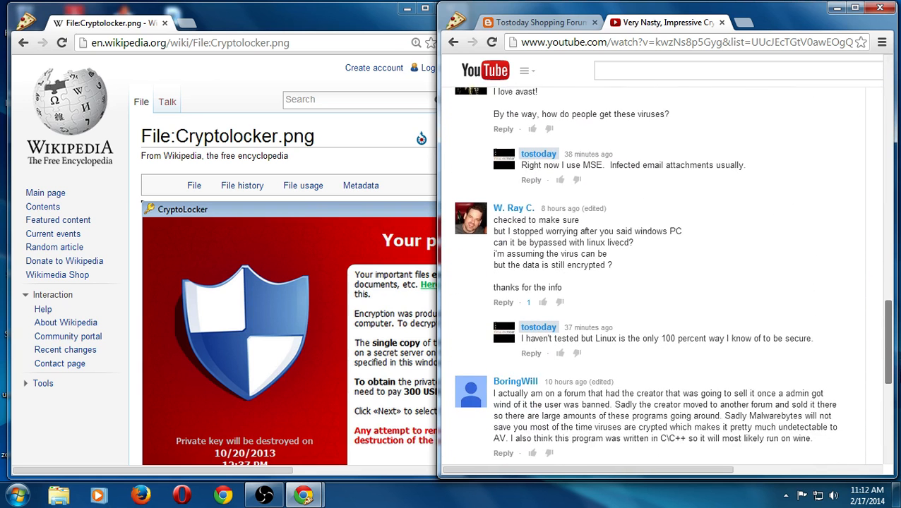
pyautogui.scroll(-3)
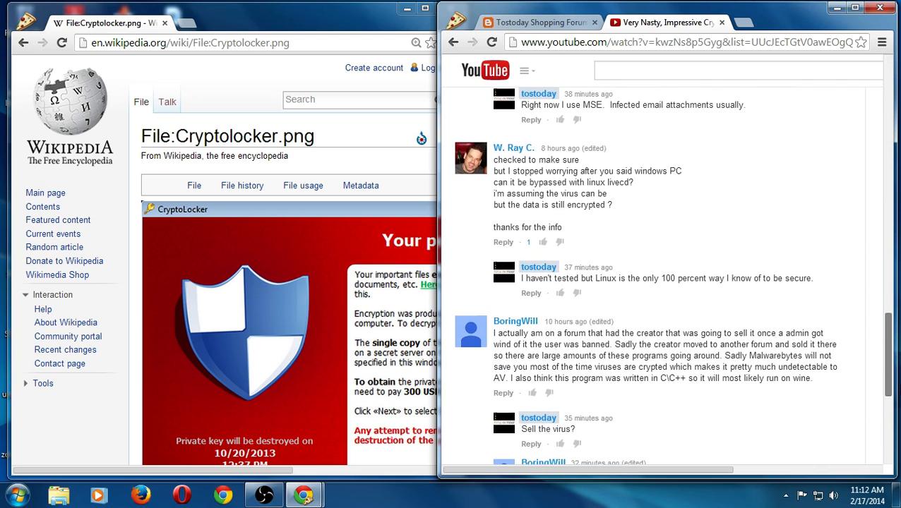
pyautogui.scroll(3)
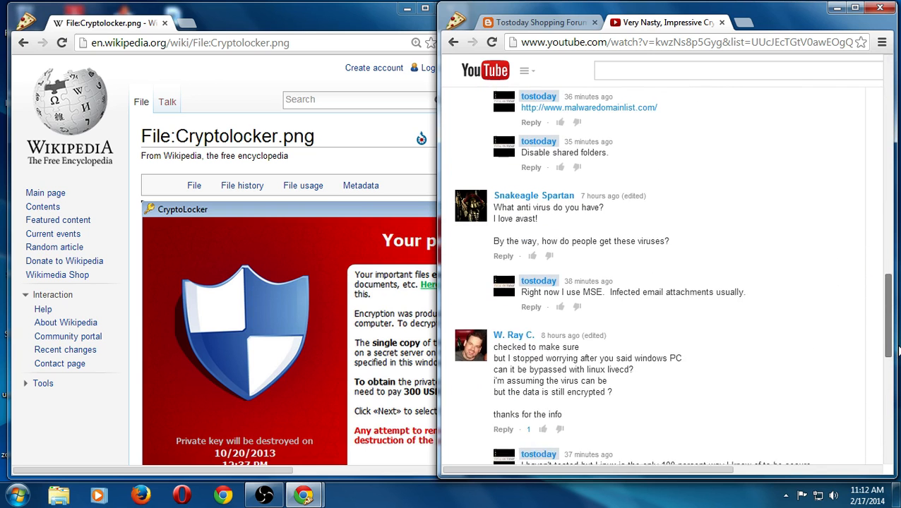
pyautogui.scroll(3)
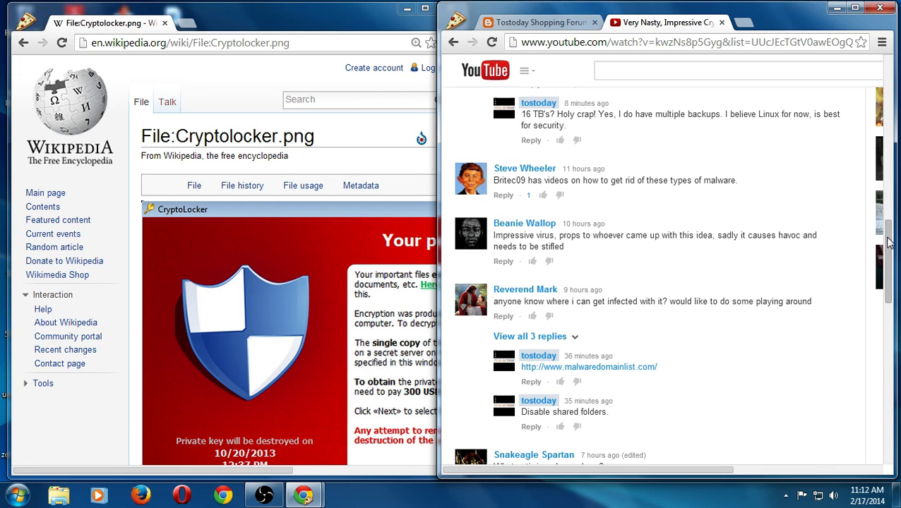
pyautogui.moveTo(889, 261)
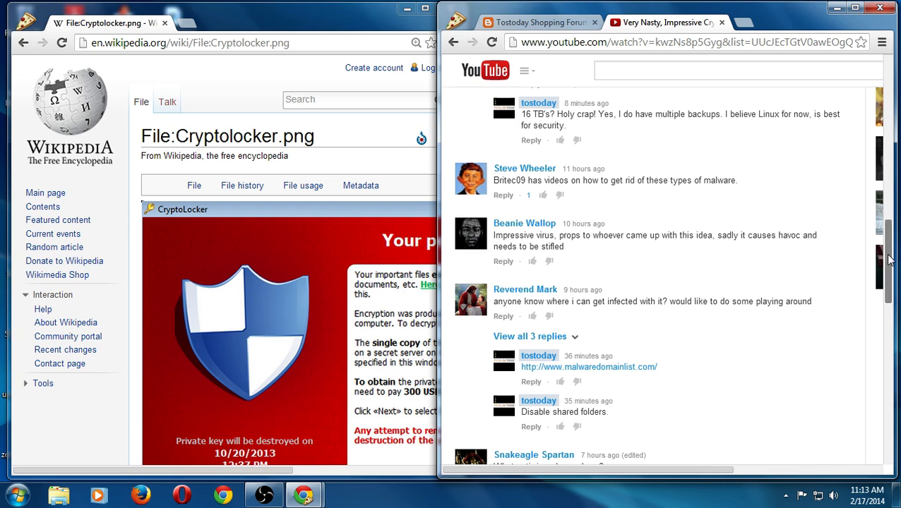
pyautogui.scroll(3)
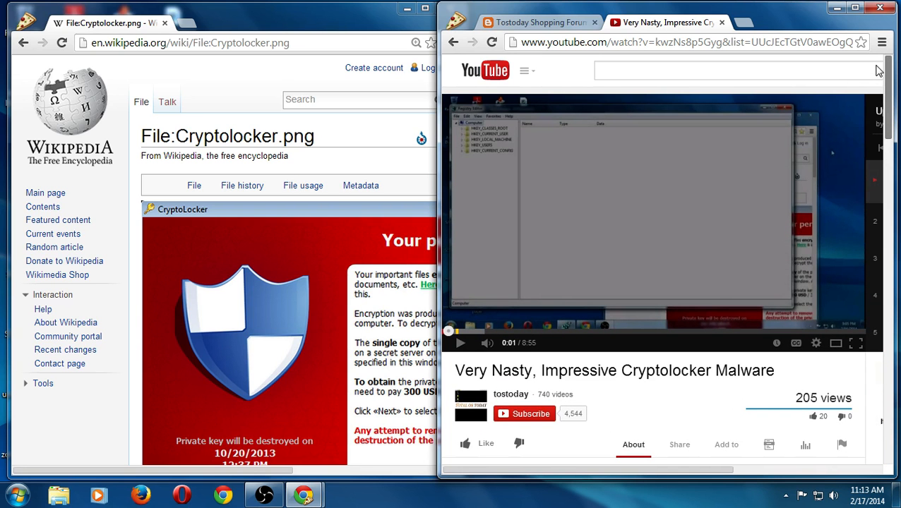
pyautogui.moveTo(617, 124)
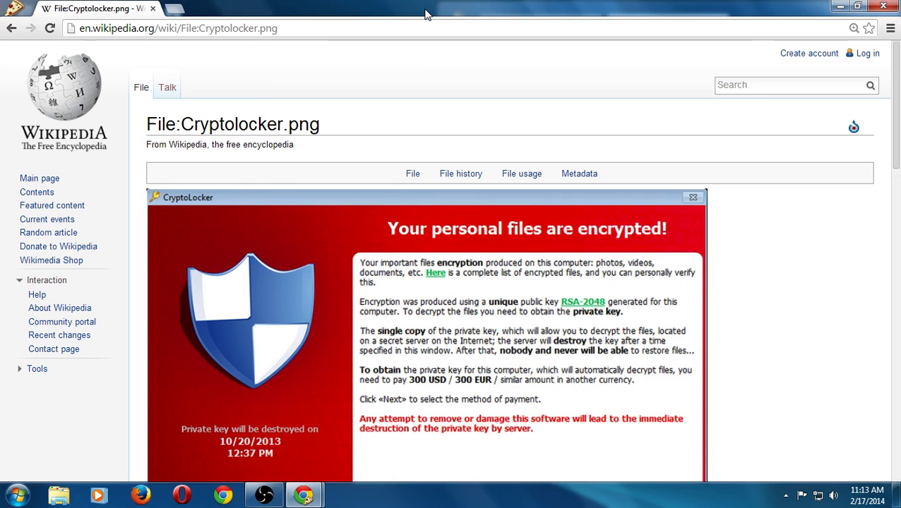
pyautogui.moveTo(787, 282)
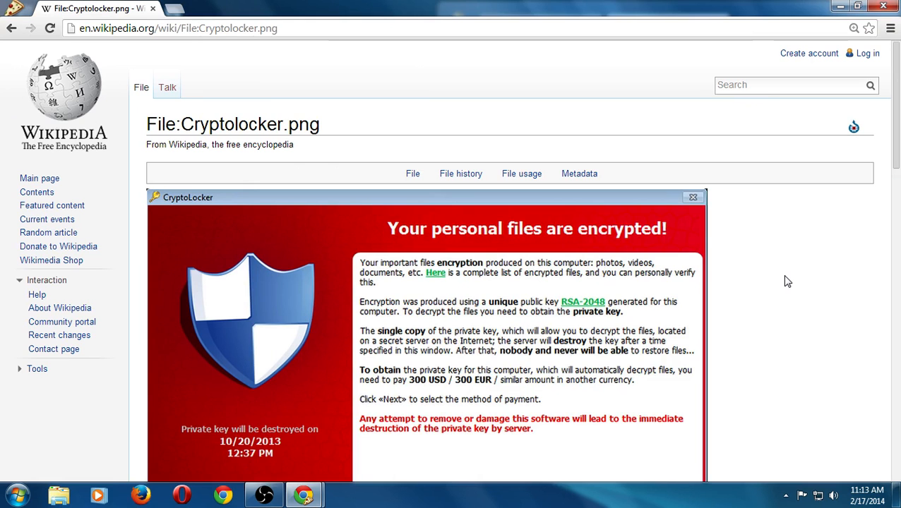
pyautogui.moveTo(795, 313)
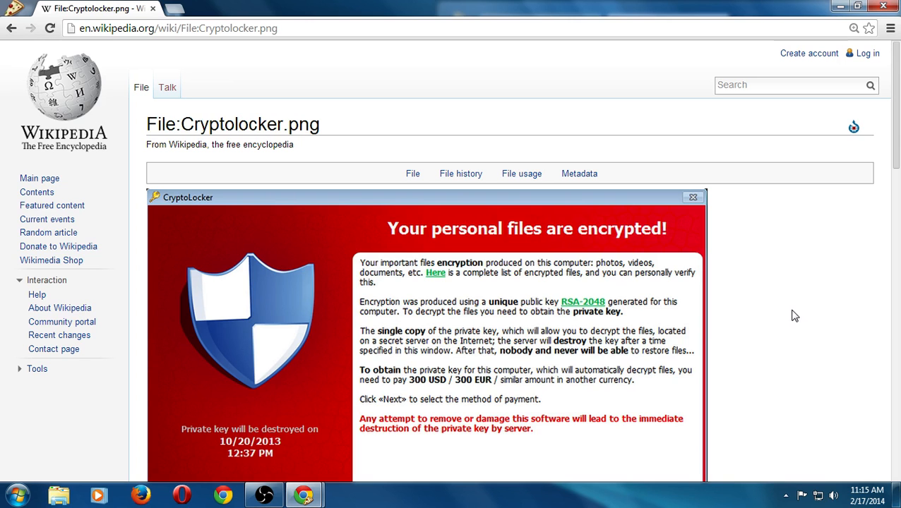
pyautogui.click(785, 495)
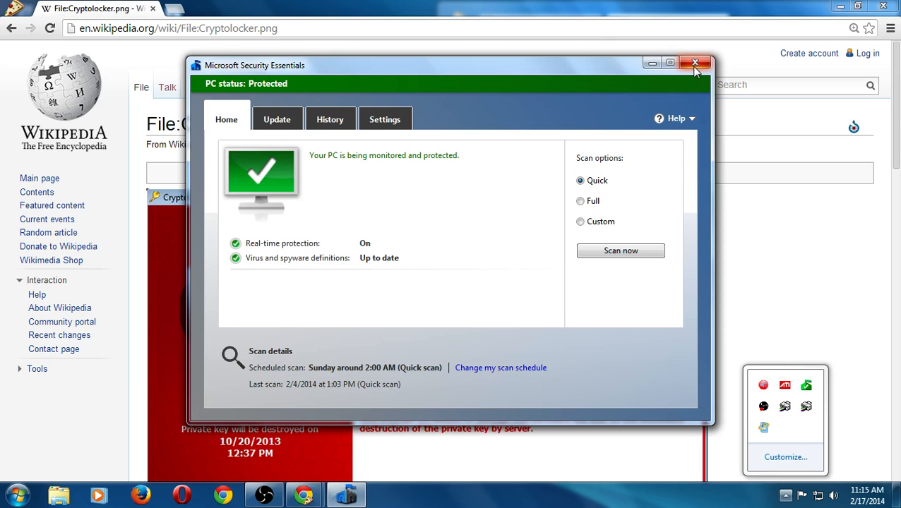
pyautogui.click(695, 63)
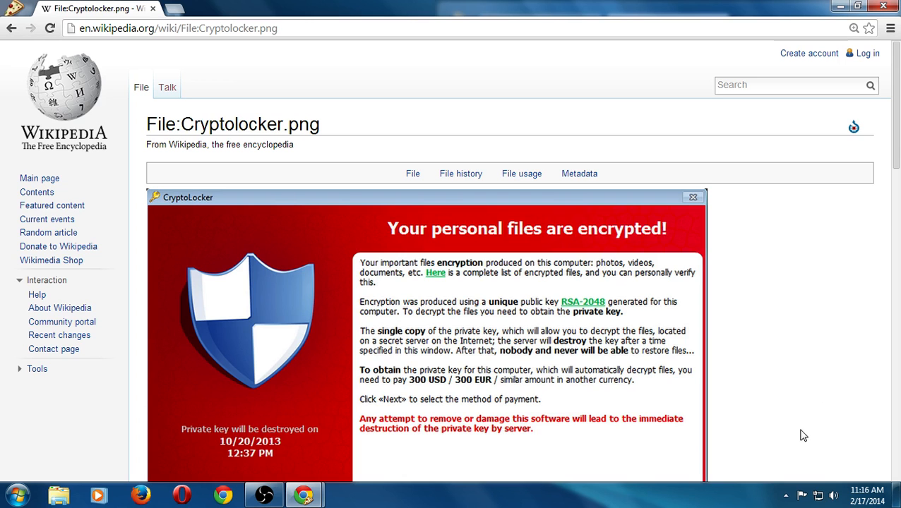
pyautogui.rightClick(685, 498)
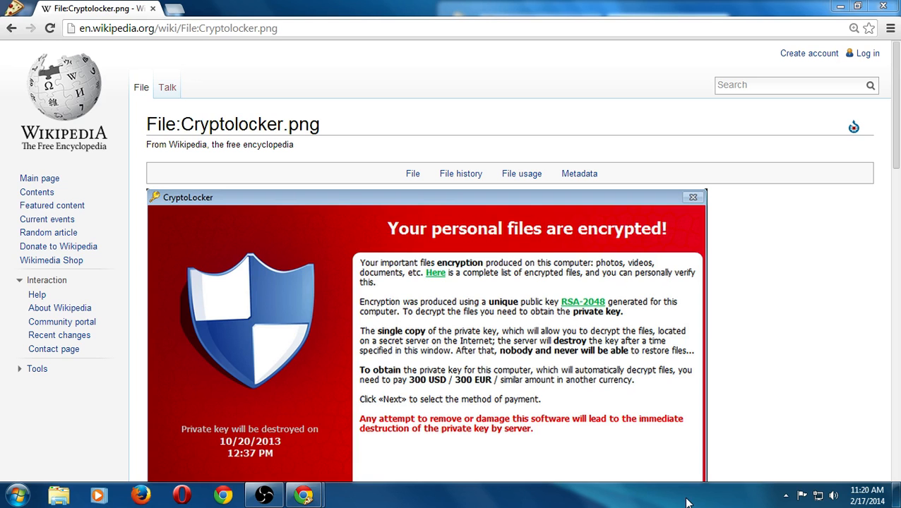
pyautogui.rightClick(688, 502)
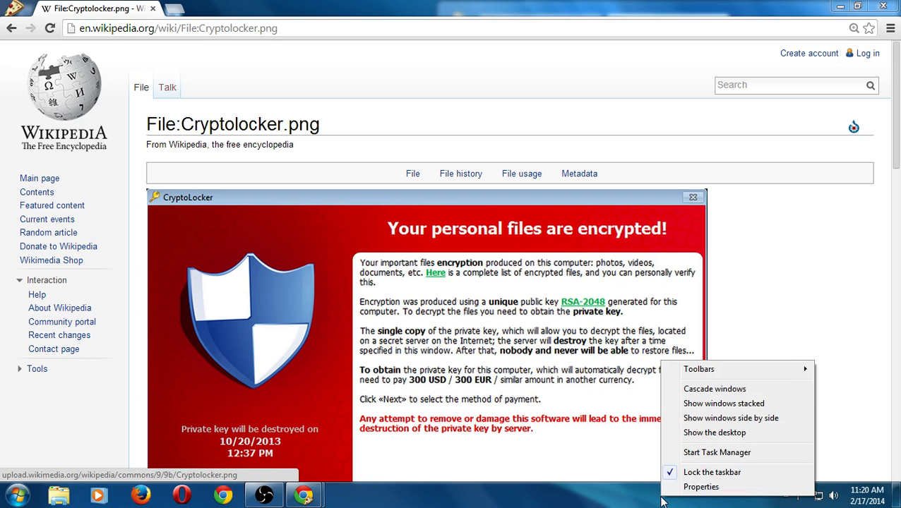
pyautogui.moveTo(621, 501)
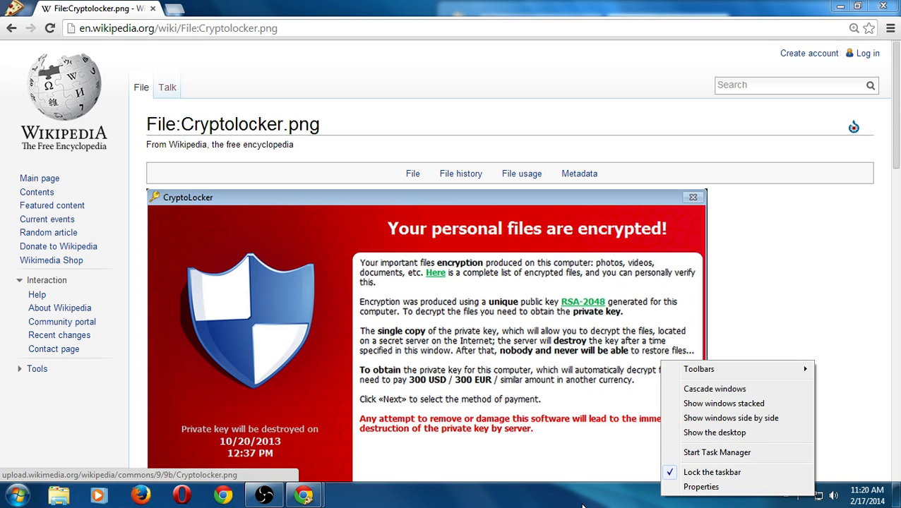
pyautogui.click(579, 502)
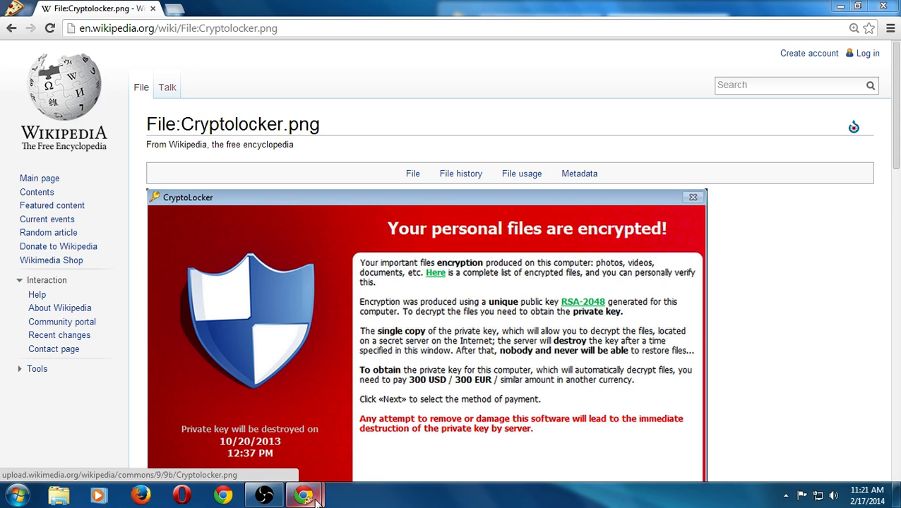
pyautogui.click(304, 494)
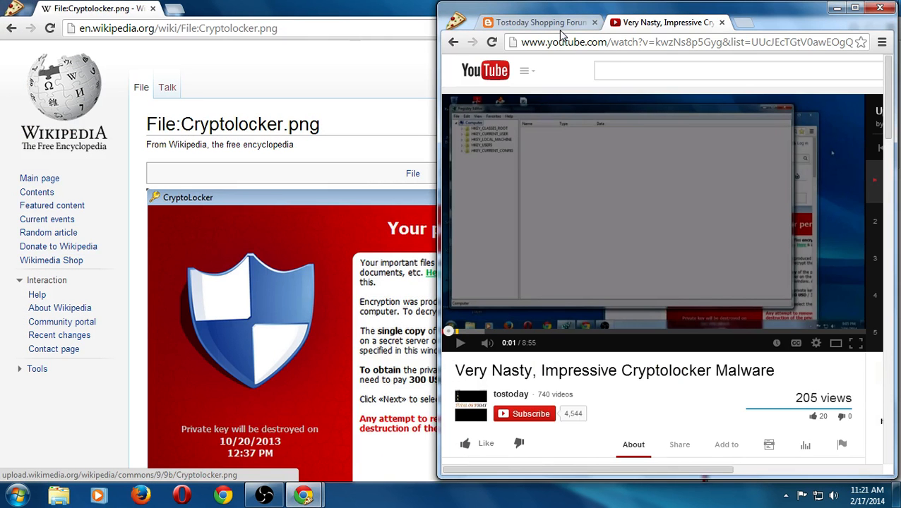
pyautogui.click(540, 22)
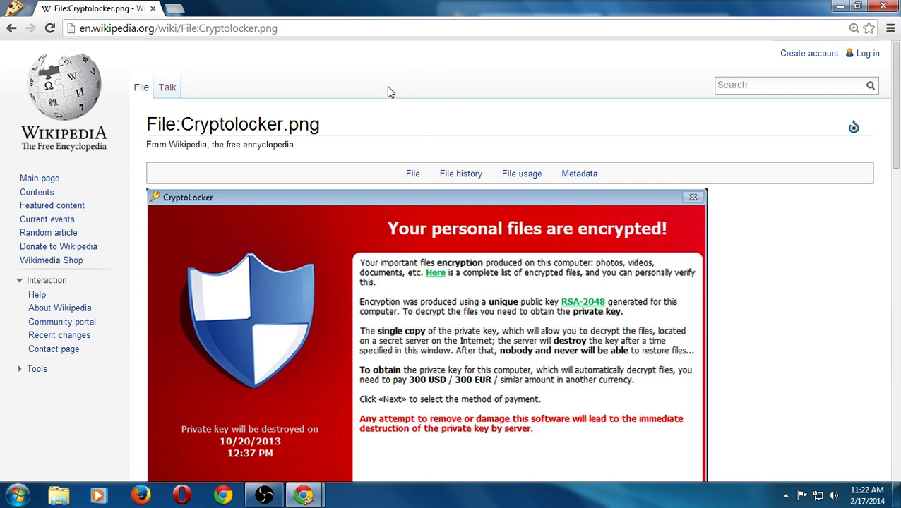
# Restore the Wikipedia CryptoLocker window beside the Ubuntu computer shop page window.
pyautogui.click(858, 5)
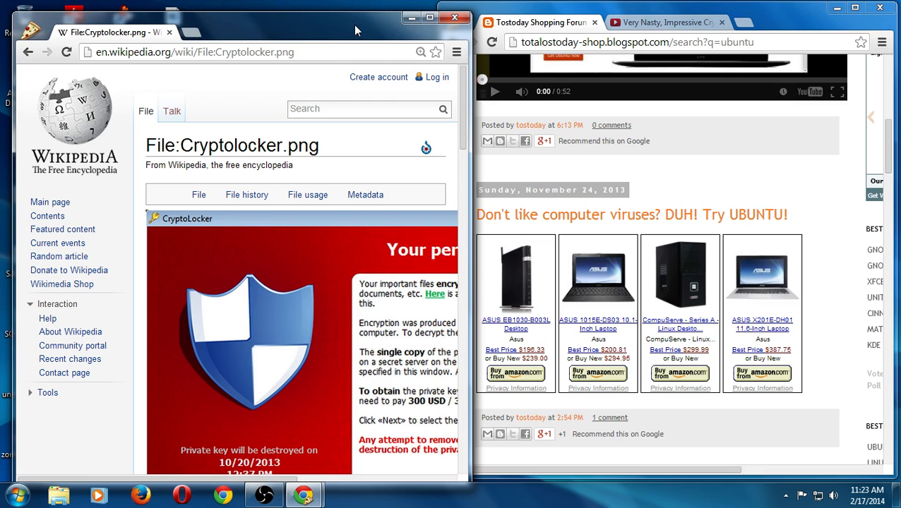
pyautogui.moveTo(365, 8)
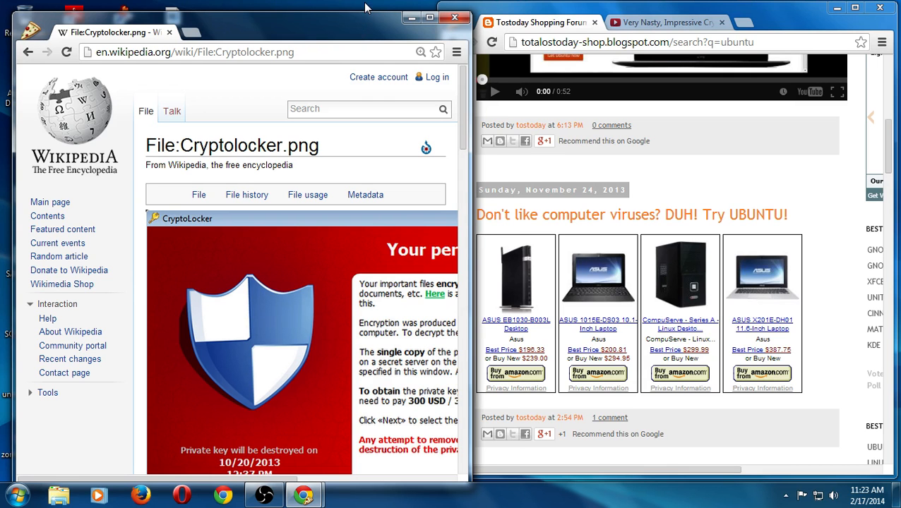